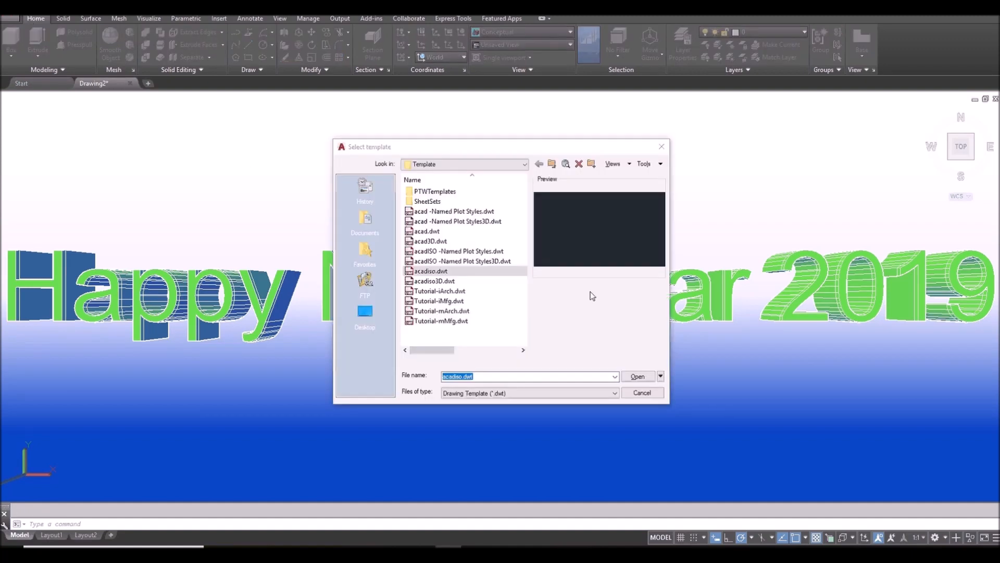
Create Drawing1 from the acadiso.dwt template.
{"action": "left_click", "coordinate": [637, 376]}
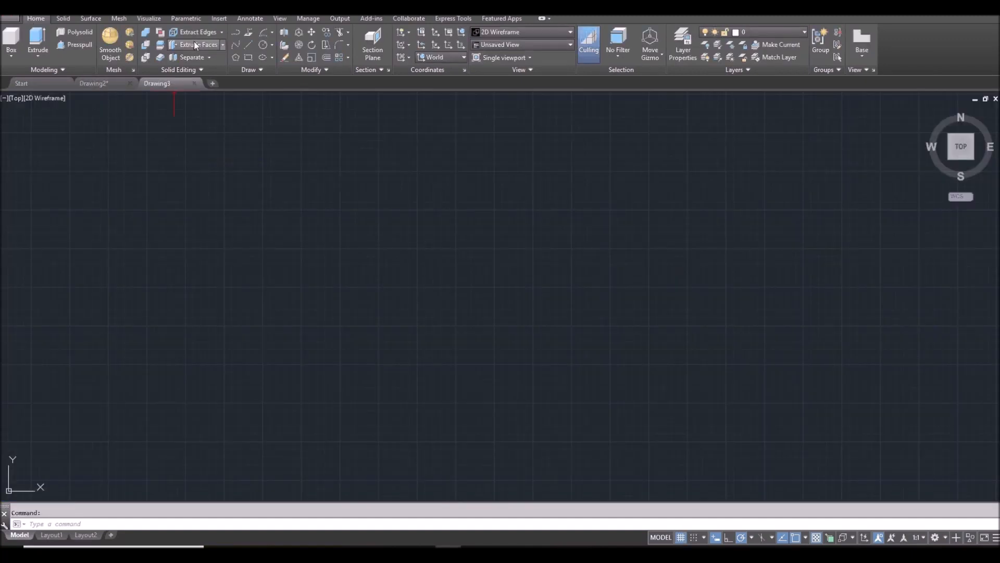
Place a multiline text object reading 'Happy New Year 2019' in the drawing.
{"action": "left_click", "coordinate": [249, 17]}
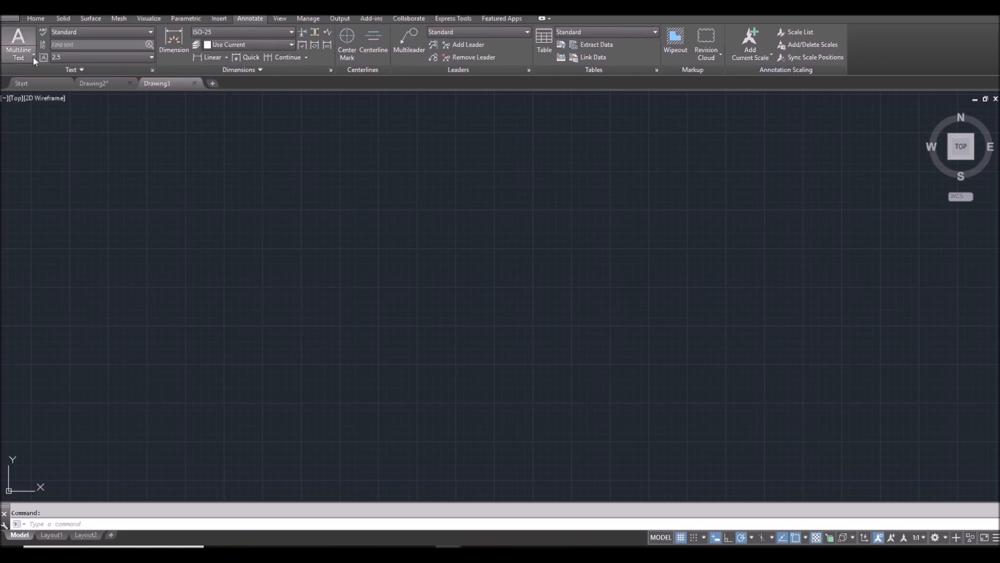
{"action": "left_click", "coordinate": [19, 45]}
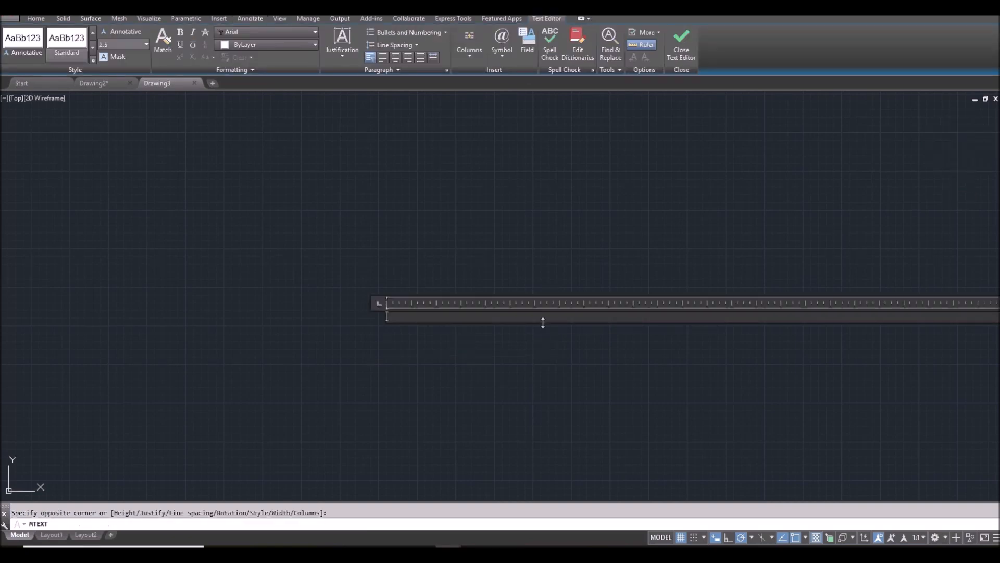
{"action": "type", "text": "Happy New Y"}
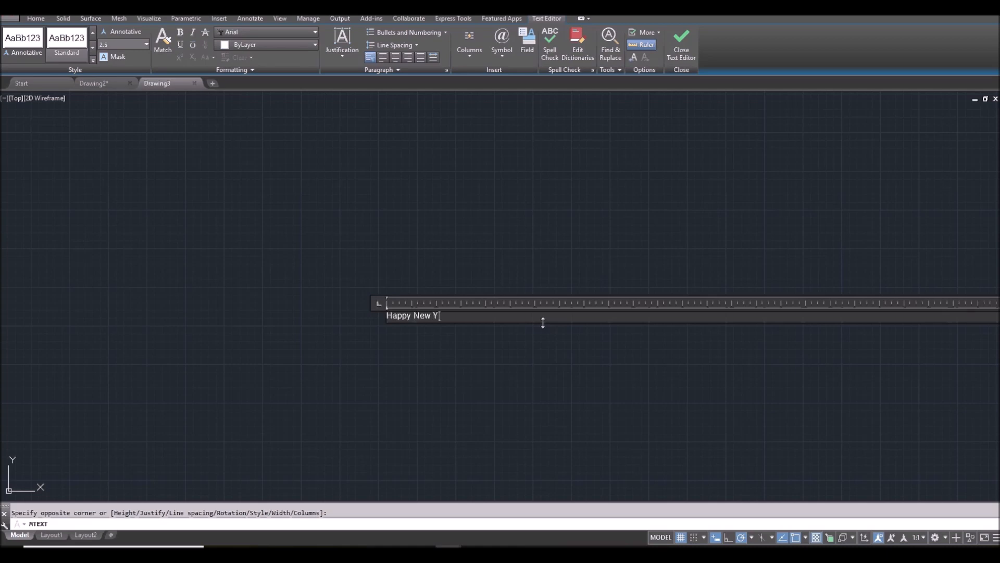
{"action": "type", "text": "ear 2019"}
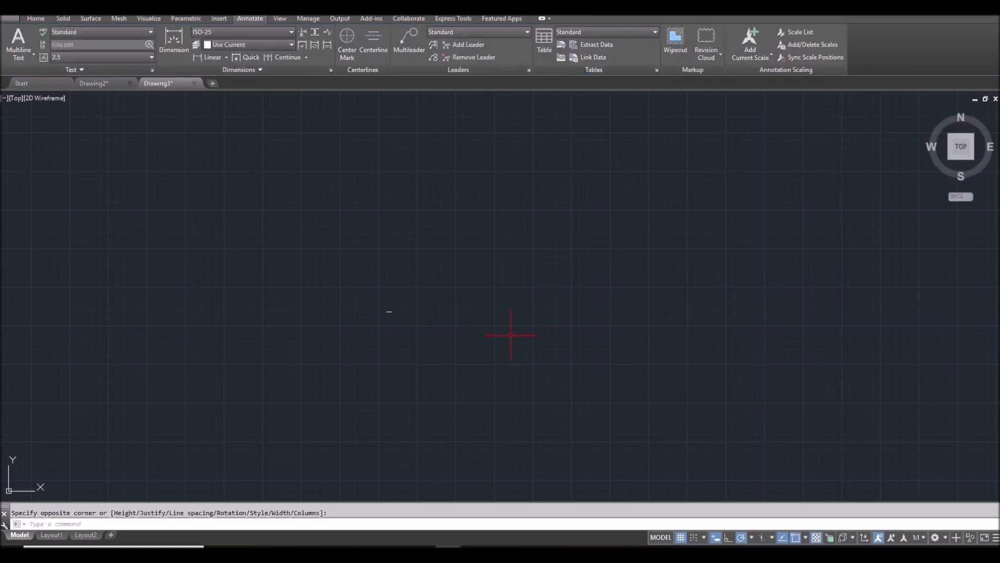
{"action": "mouse_move", "coordinate": [540, 306]}
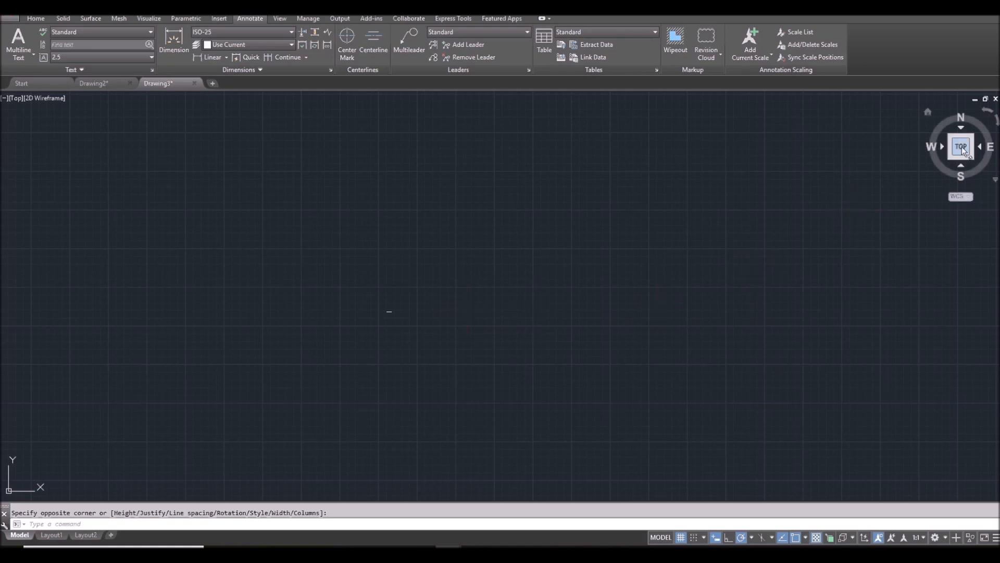
{"action": "type", "text": "Happy New Year 2019"}
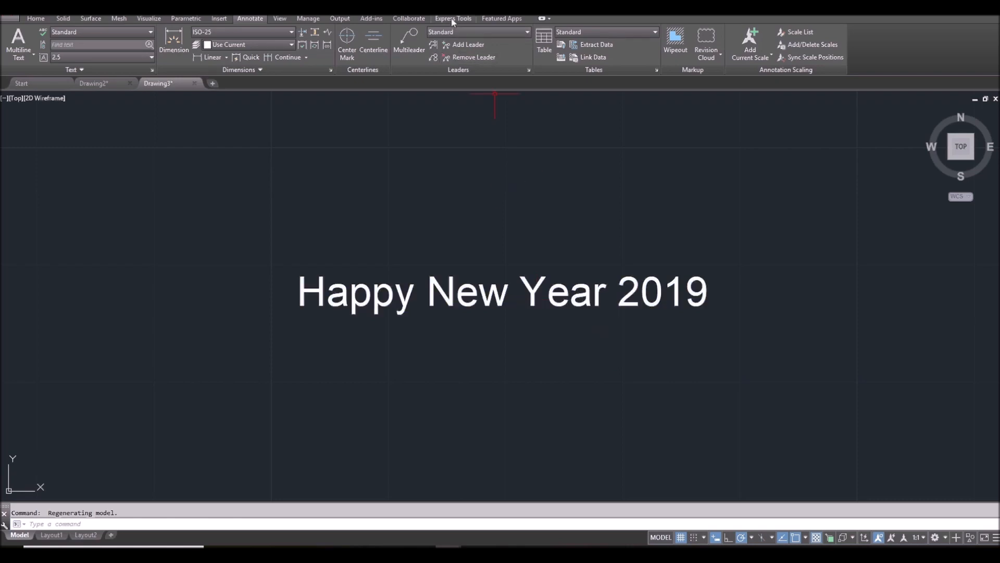
Explode the greeting text into plain line outlines using Express Tools Explode Text.
{"action": "left_click", "coordinate": [453, 17]}
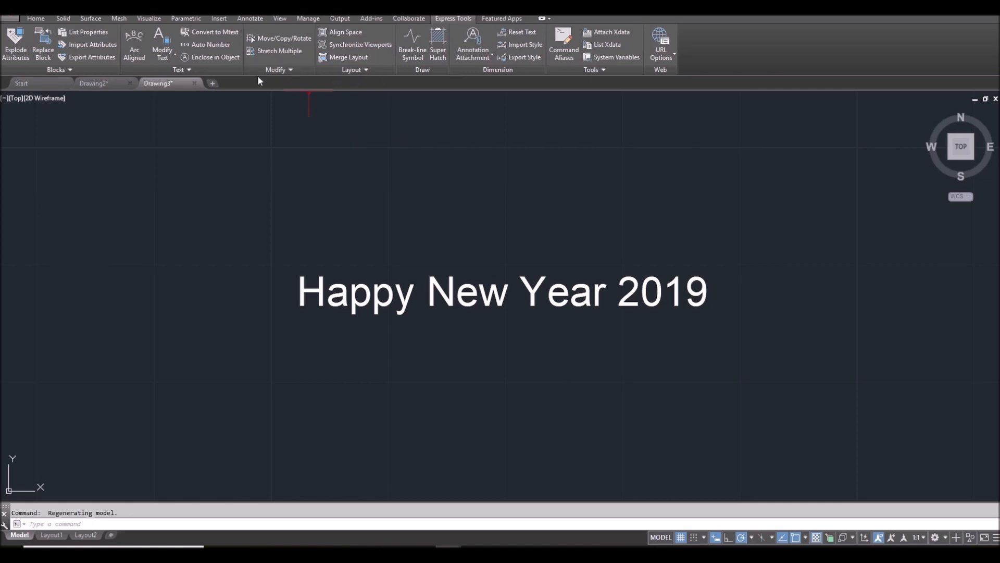
{"action": "left_click", "coordinate": [163, 45]}
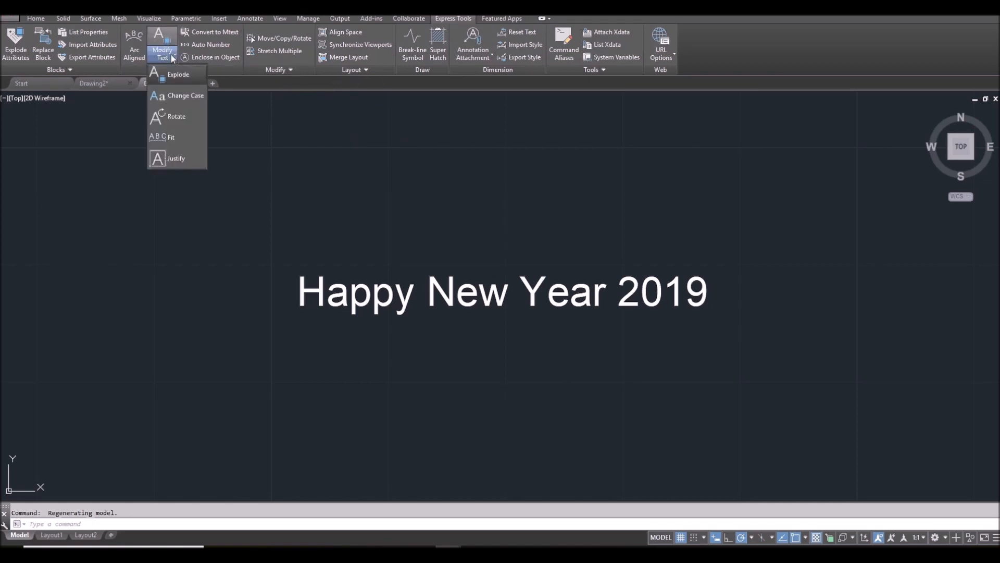
{"action": "left_click", "coordinate": [178, 74]}
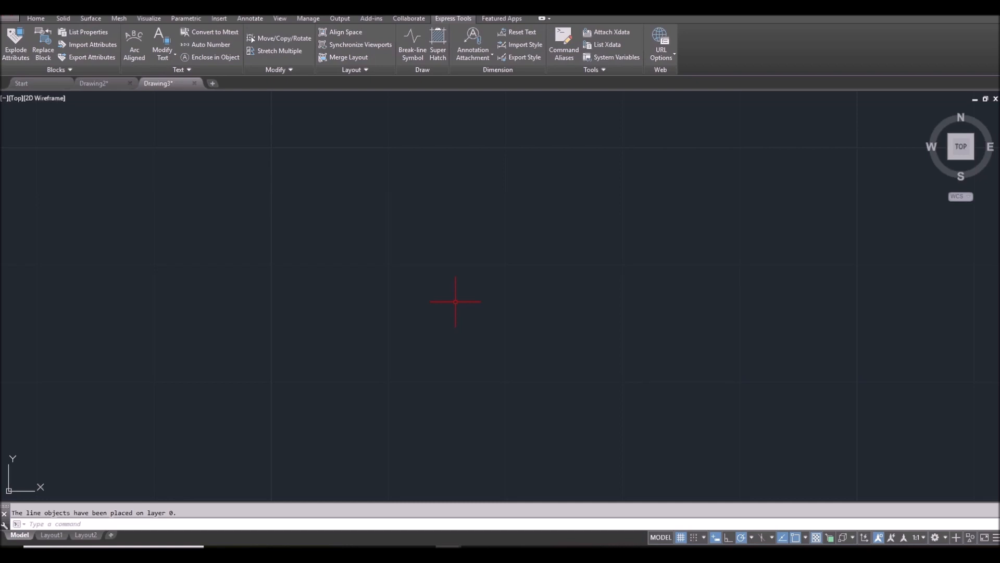
{"action": "mouse_move", "coordinate": [960, 166]}
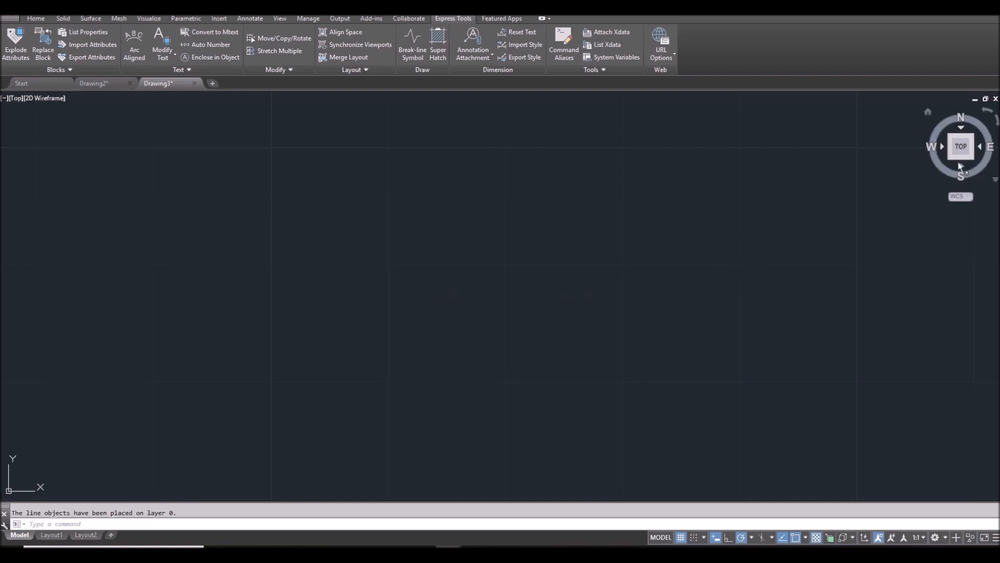
{"action": "left_click", "coordinate": [960, 146]}
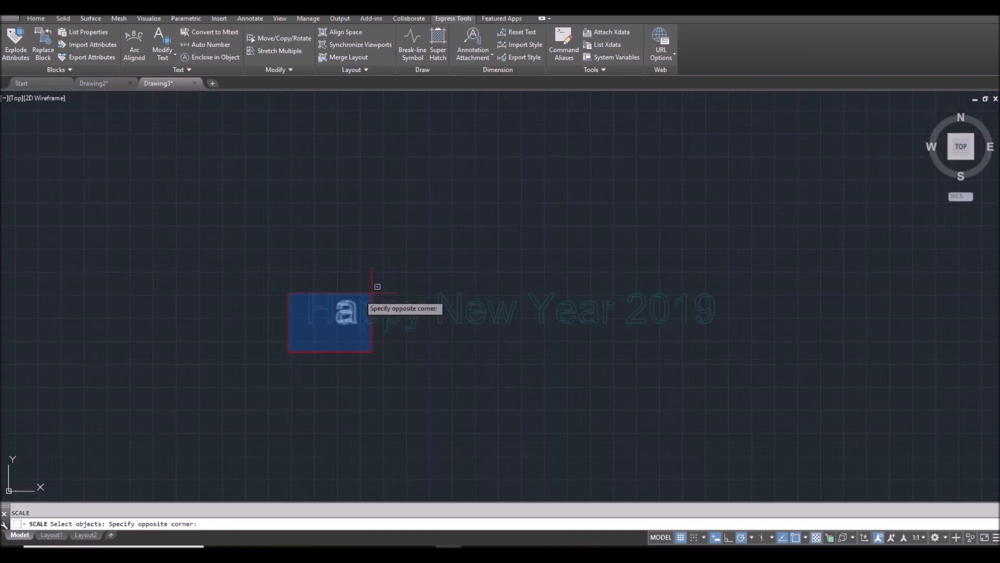
Scale the letter outlines by Reference so the N stroke measures 50 units.
{"action": "left_click", "coordinate": [450, 346]}
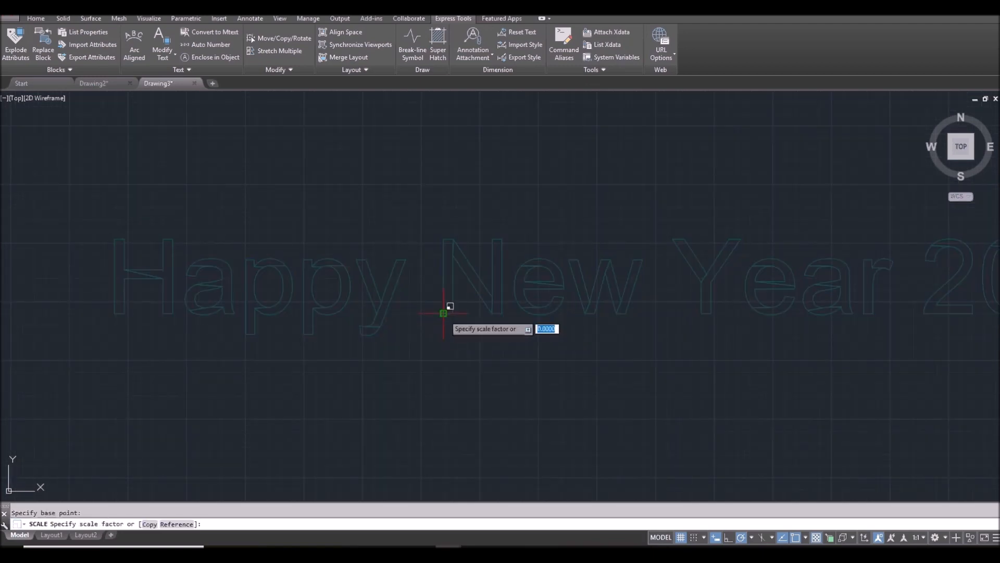
{"action": "type", "text": "r"}
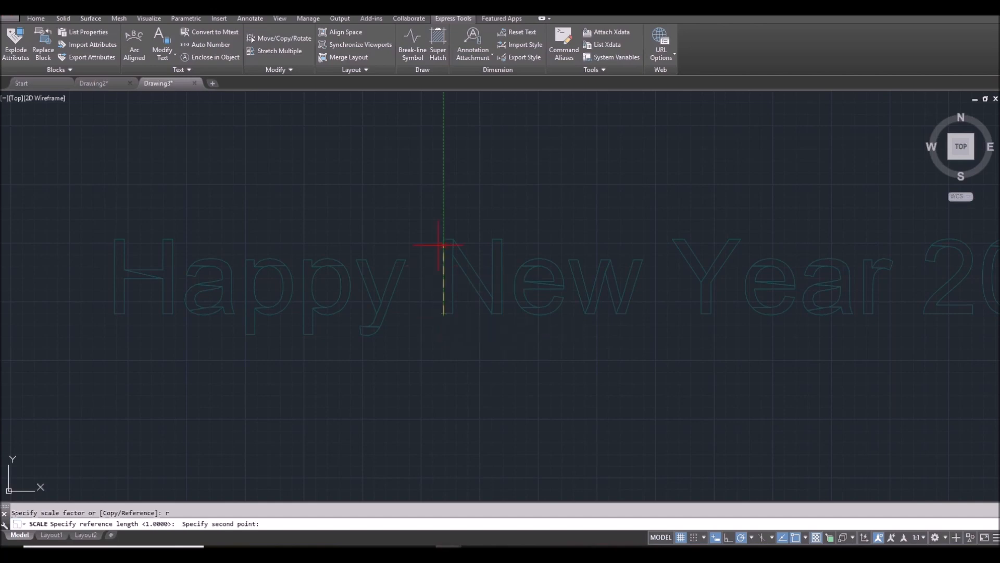
{"action": "mouse_move", "coordinate": [444, 240]}
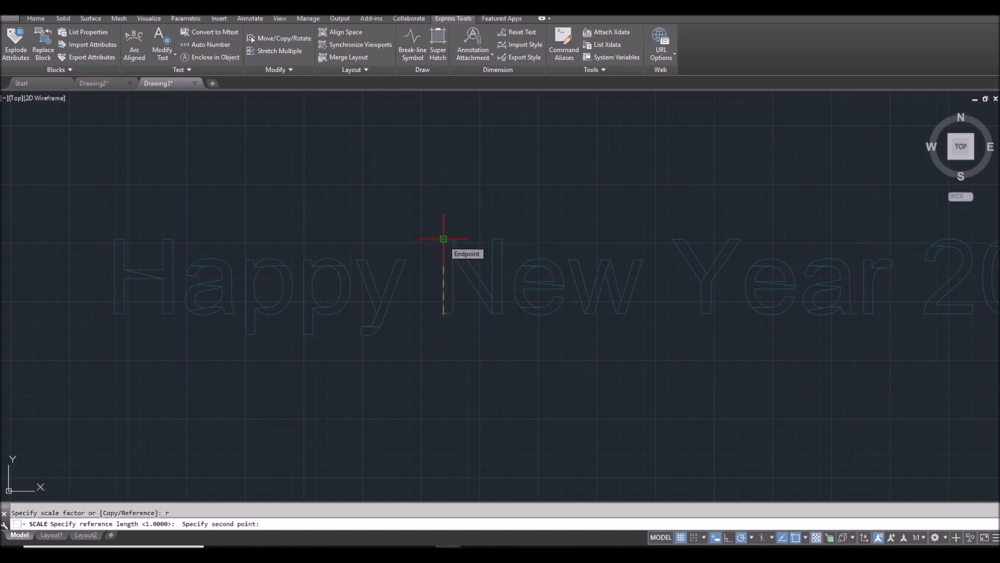
{"action": "left_click", "coordinate": [444, 240]}
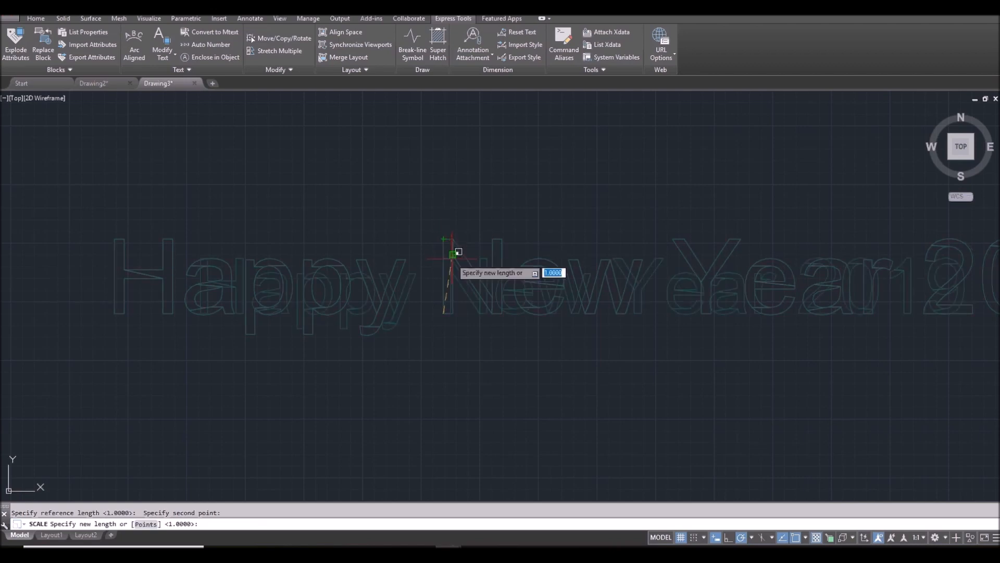
{"action": "type", "text": "50"}
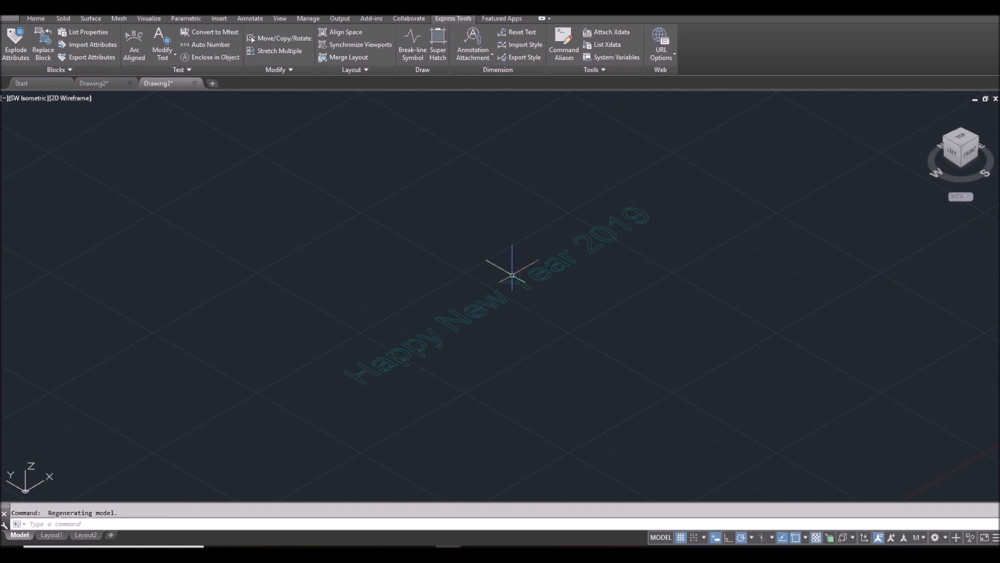
{"action": "mouse_move", "coordinate": [517, 194]}
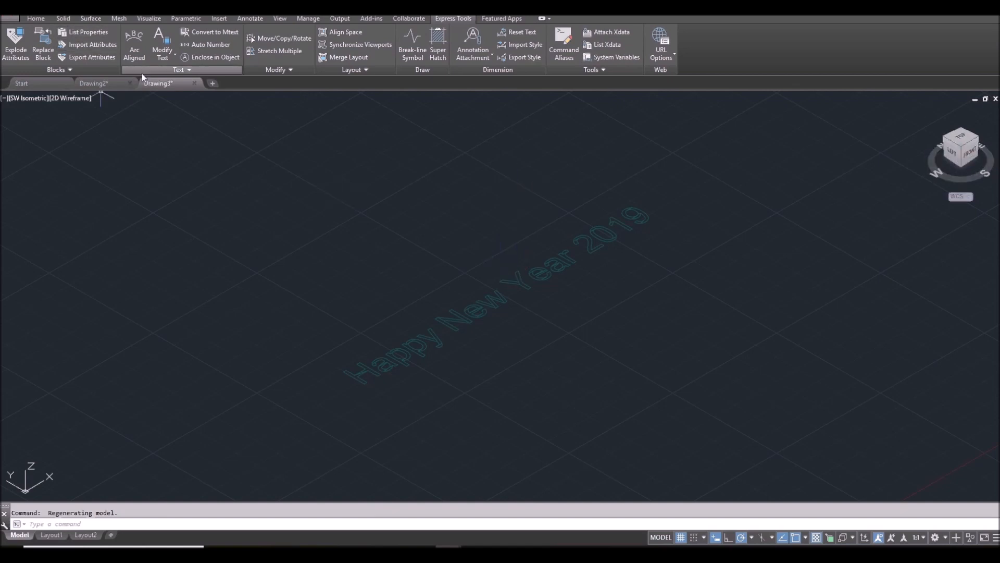
Extrude all letter outlines 20 units into 3D solids from the Home tab tools.
{"action": "left_click", "coordinate": [35, 18]}
{"action": "type", "text": "20"}
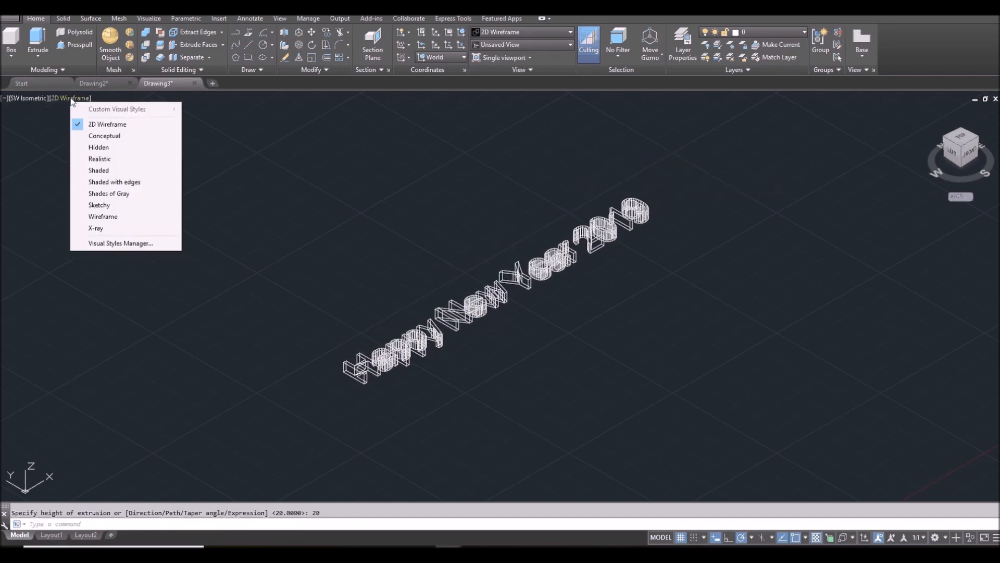
{"action": "mouse_move", "coordinate": [108, 135]}
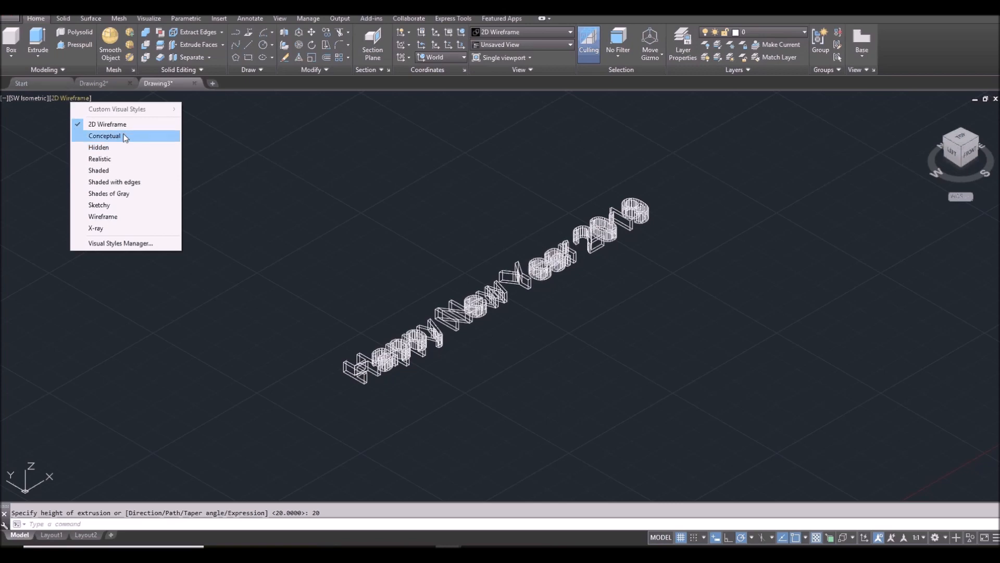
Shade the letters in Conceptual style and union all 46 letter solids into one.
{"action": "left_click", "coordinate": [105, 136]}
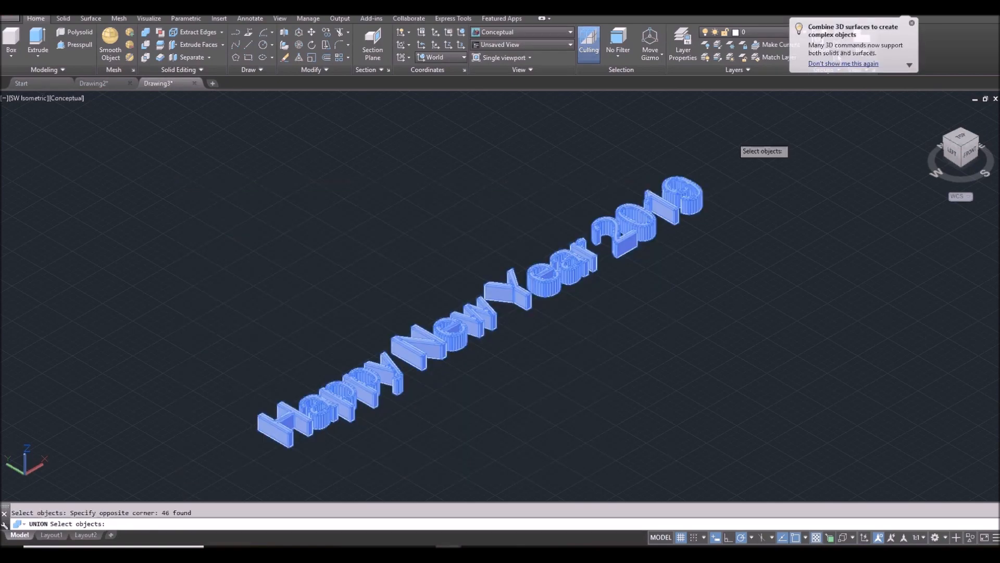
{"action": "key", "text": "enter"}
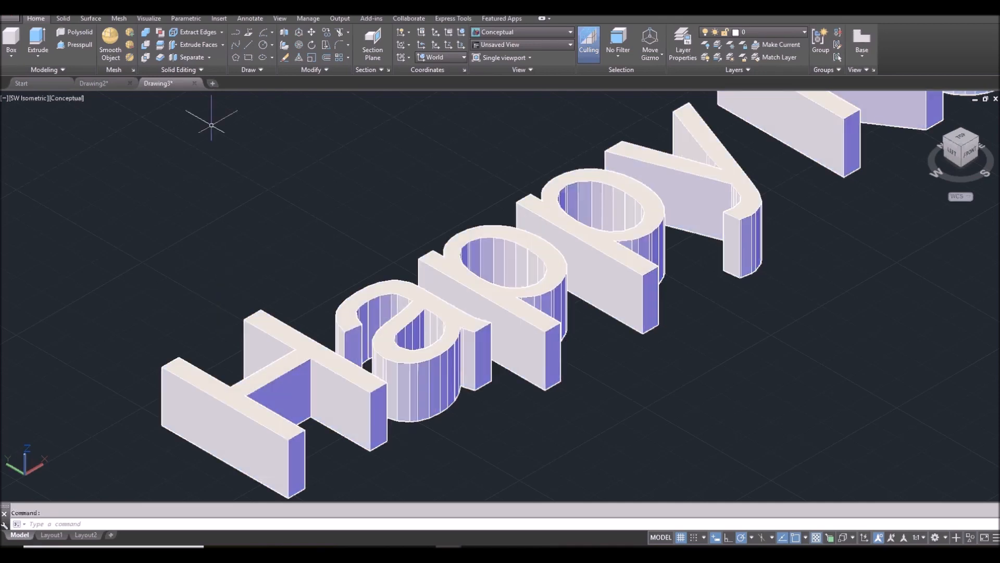
{"action": "mouse_move", "coordinate": [198, 45]}
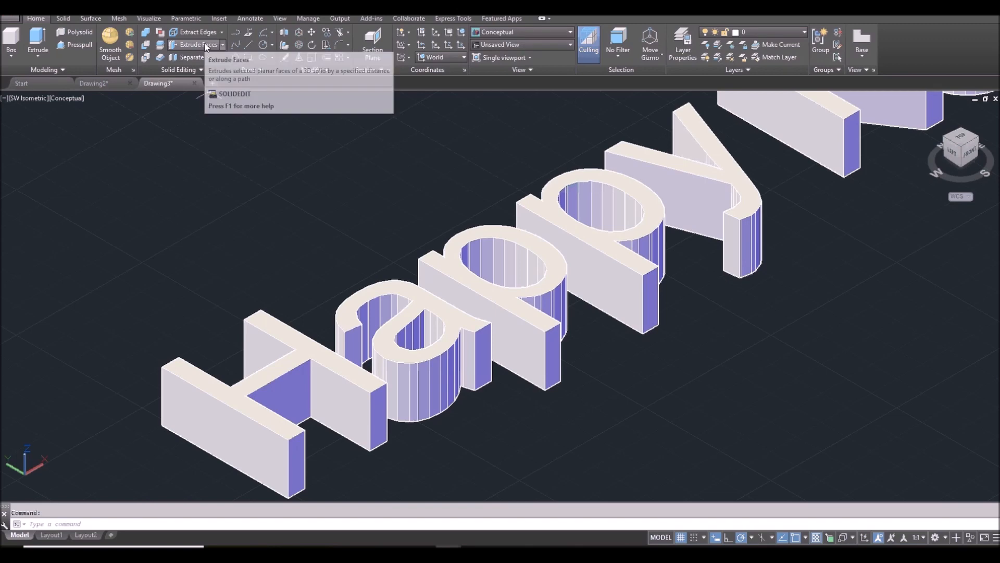
Extrude the top faces of the letters and 2019 digits upward by 2 units.
{"action": "left_click", "coordinate": [195, 44]}
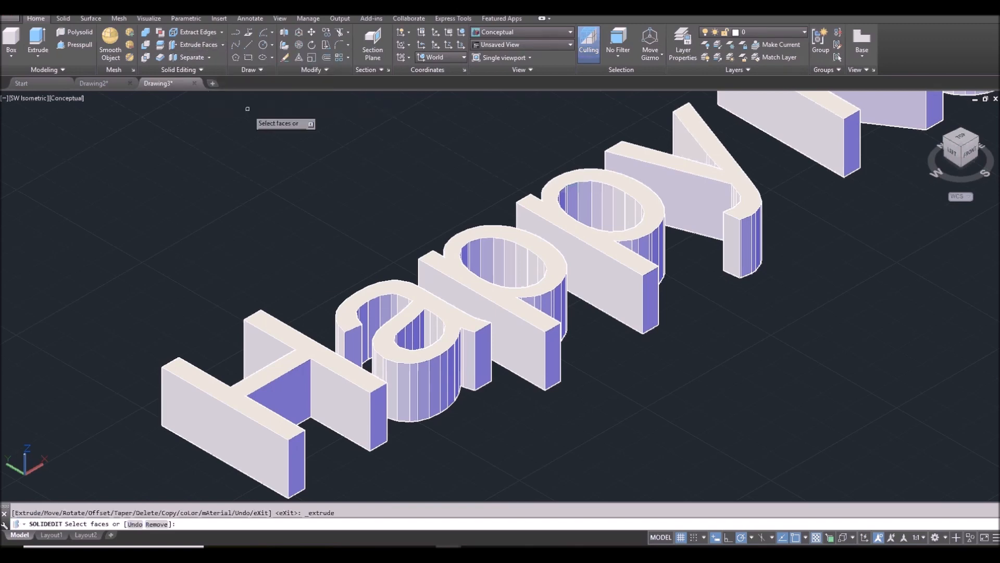
{"action": "left_click", "coordinate": [255, 382]}
{"action": "type", "text": "u"}
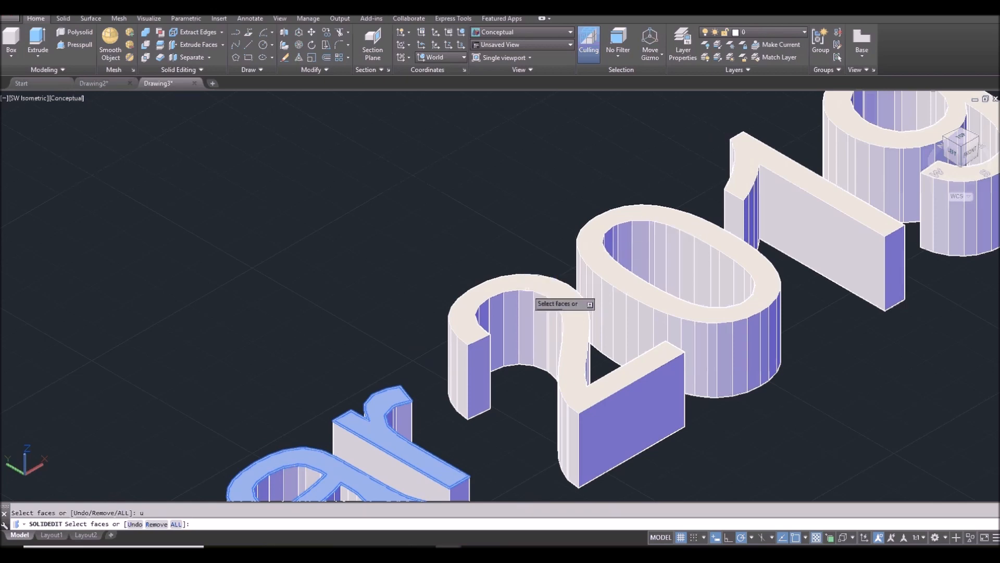
{"action": "left_click", "coordinate": [654, 210]}
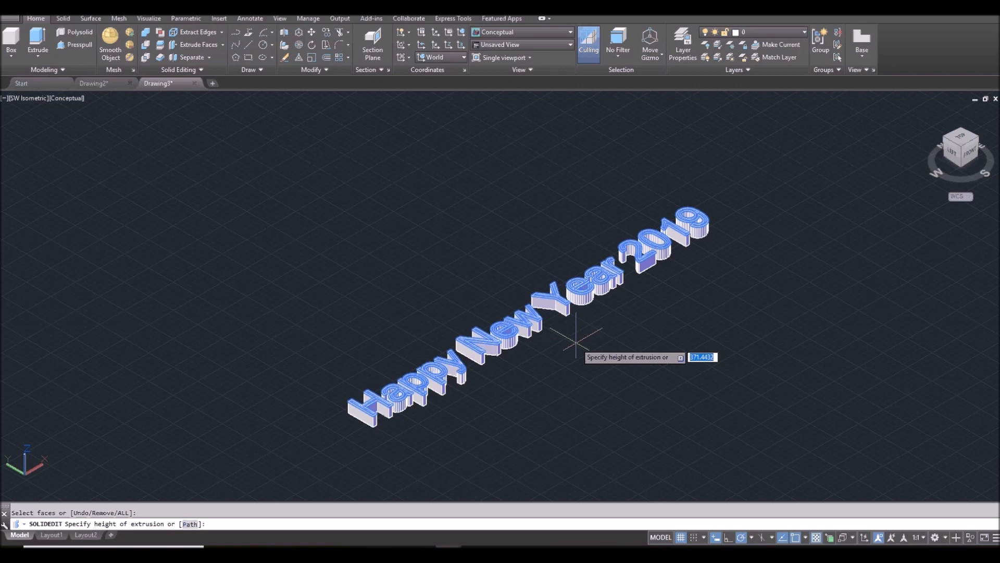
{"action": "type", "text": "2"}
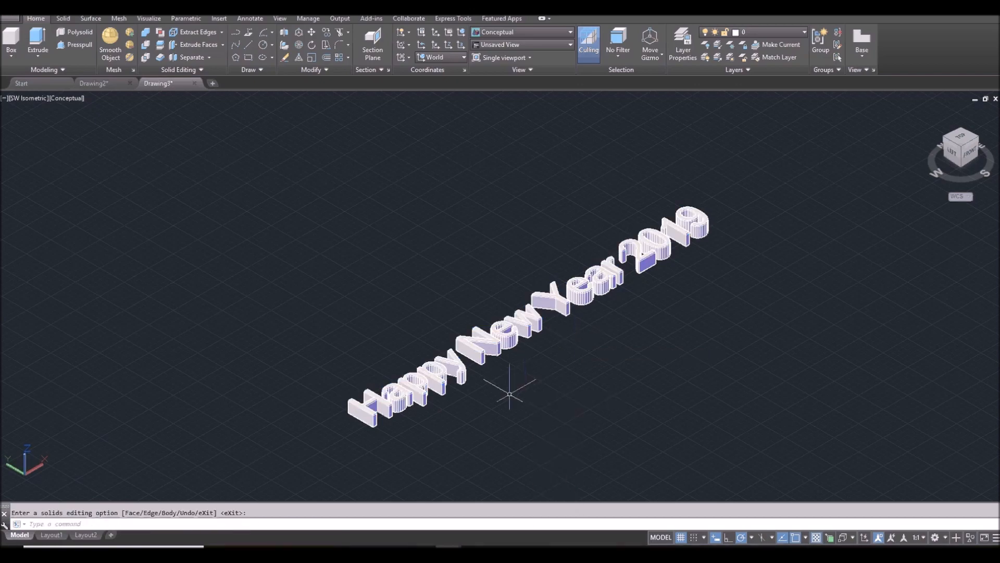
{"action": "scroll", "scroll_direction": "up", "scroll_amount": 3}
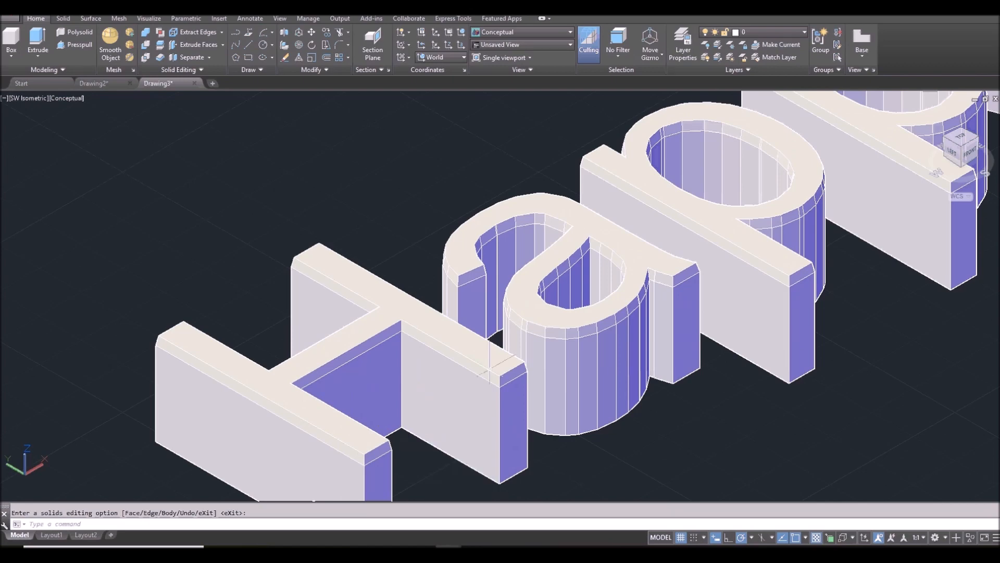
Zoom out until the whole extruded greeting is visible.
{"action": "scroll", "scroll_direction": "down", "scroll_amount": 3}
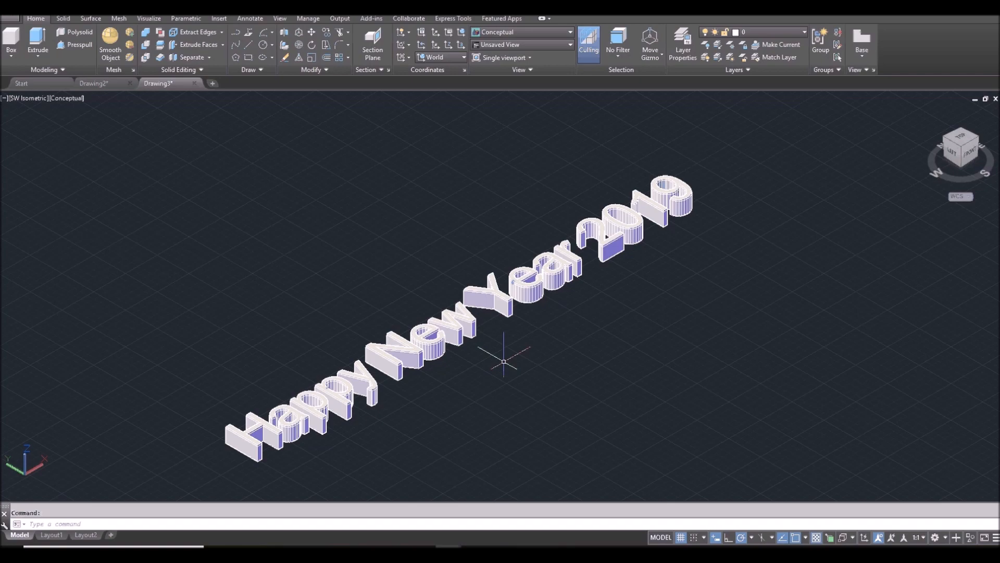
{"action": "mouse_move", "coordinate": [857, 240]}
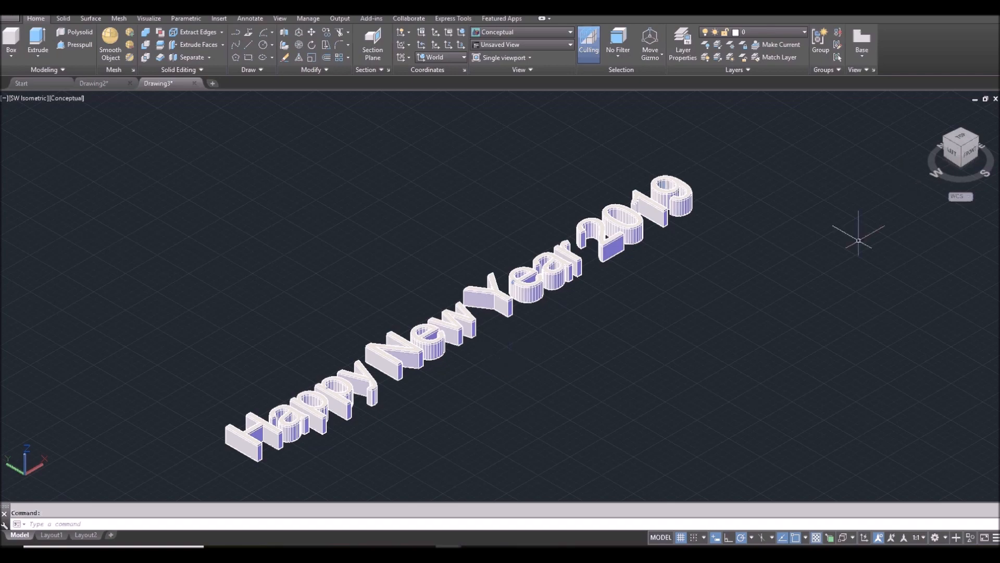
{"action": "mouse_move", "coordinate": [963, 135]}
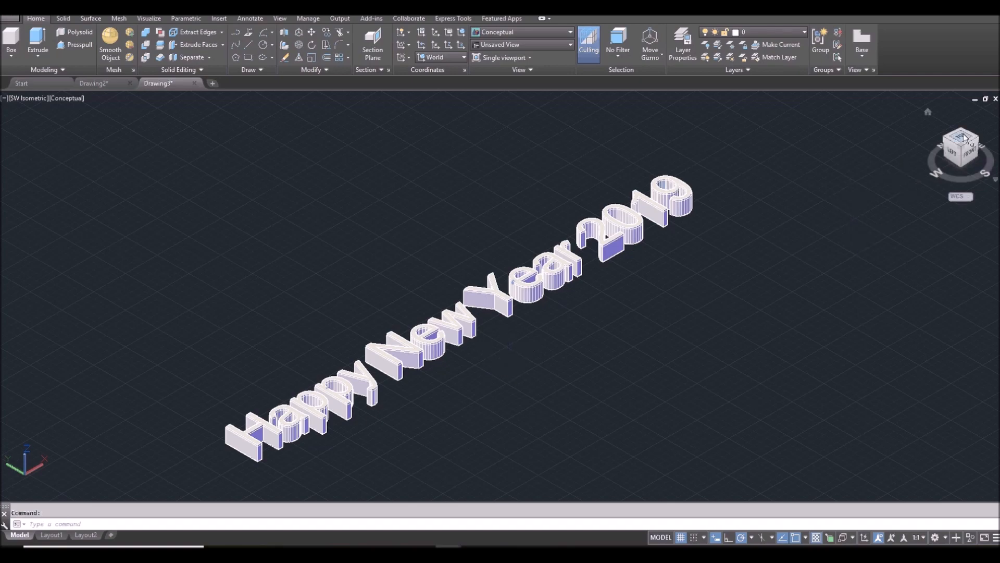
Switch to the TOP view in perspective with a lens length of 15.
{"action": "left_click", "coordinate": [959, 144]}
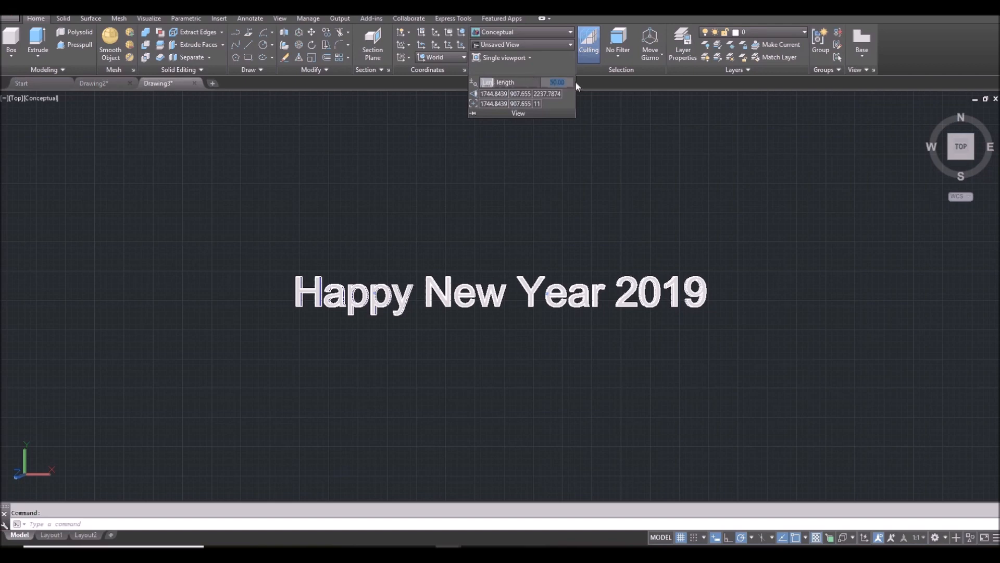
{"action": "type", "text": "15"}
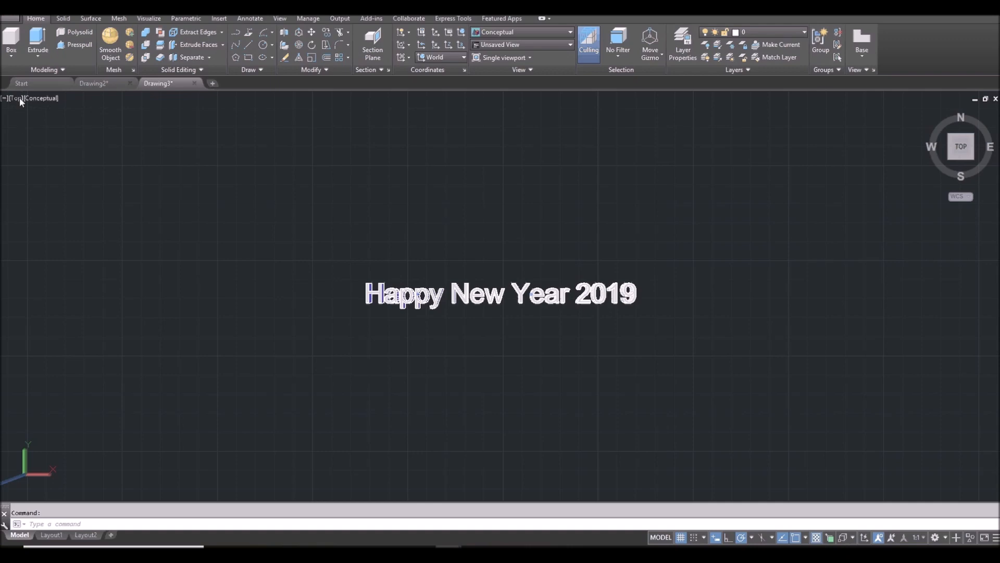
Save the current top perspective as a new named view 'a' in View Manager.
{"action": "left_click", "coordinate": [14, 98]}
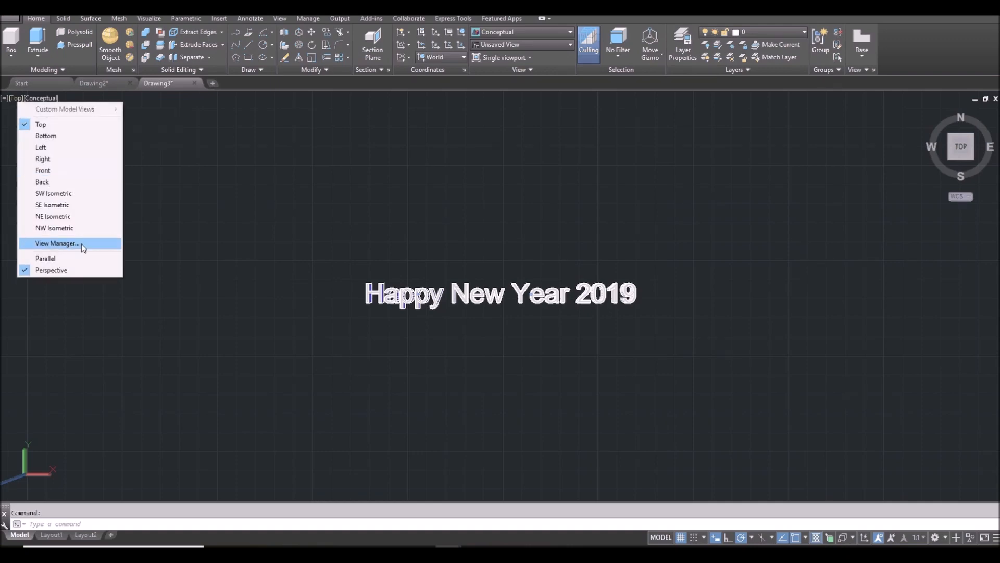
{"action": "left_click", "coordinate": [56, 243]}
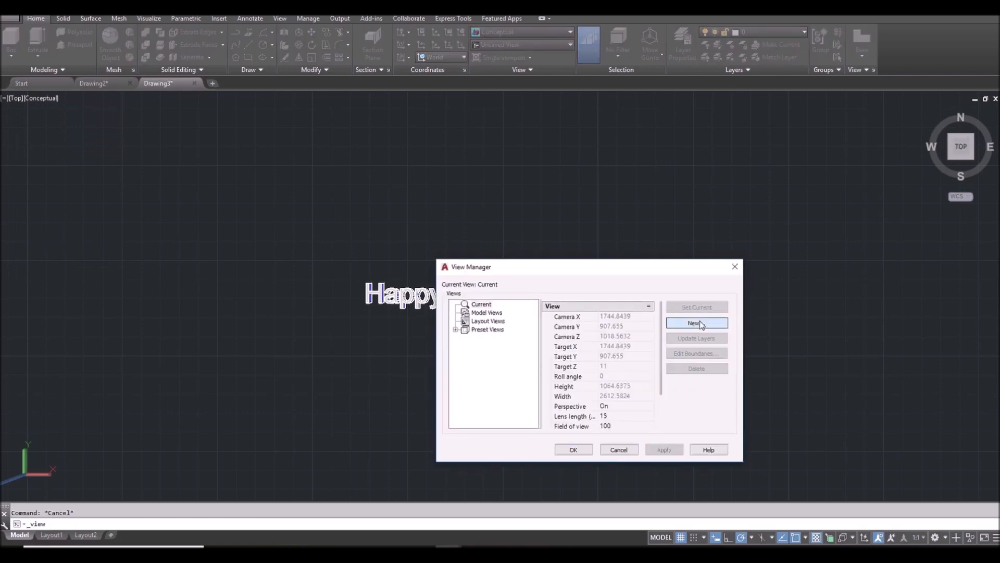
{"action": "left_click", "coordinate": [696, 323]}
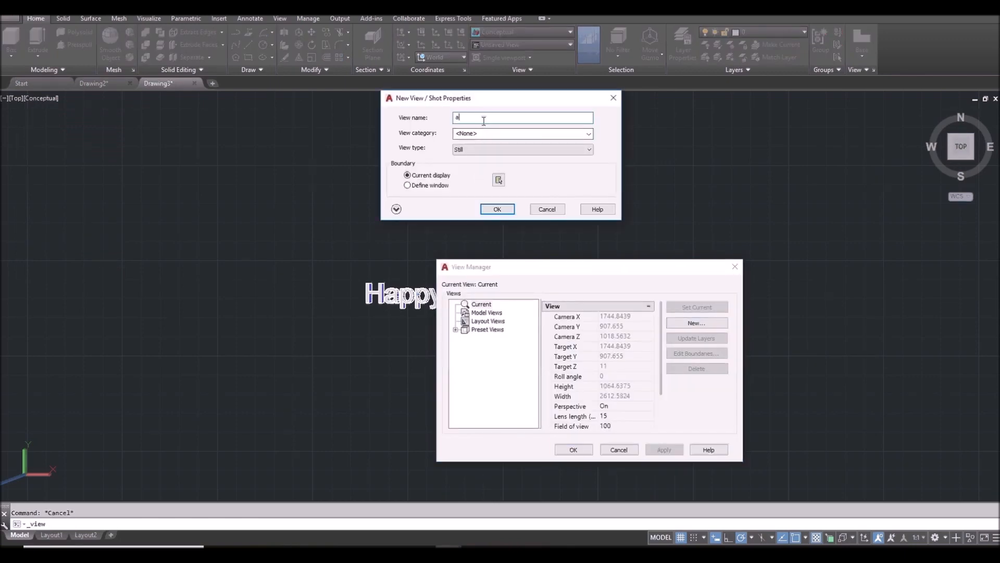
{"action": "left_click", "coordinate": [497, 208]}
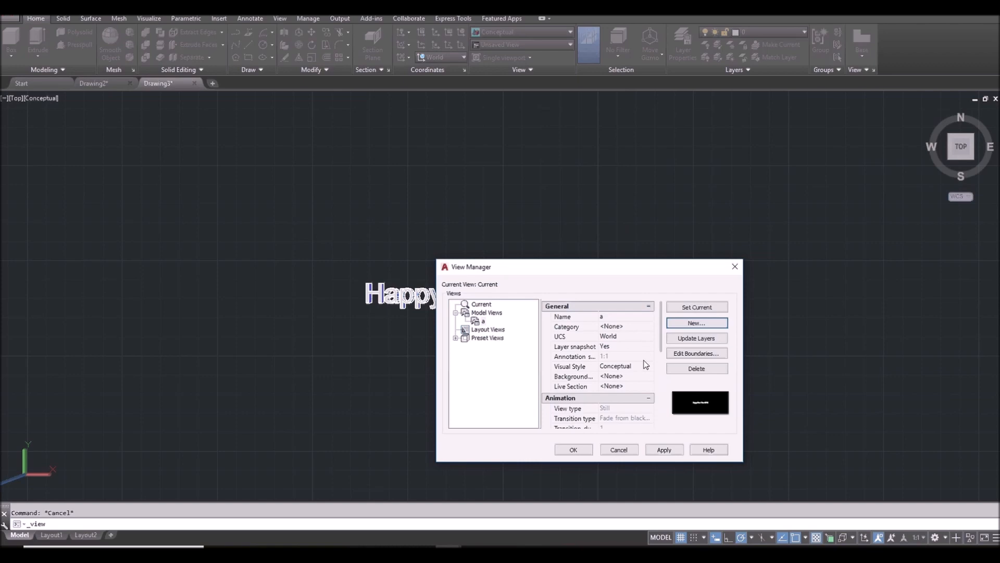
{"action": "mouse_move", "coordinate": [626, 355]}
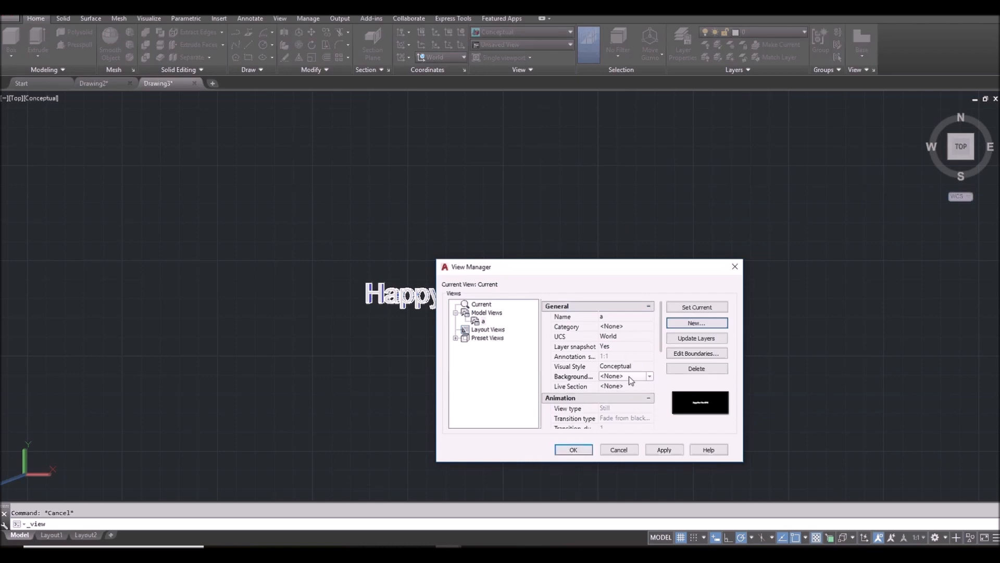
Switch view a's background to a three-colour gradient.
{"action": "left_click", "coordinate": [649, 377]}
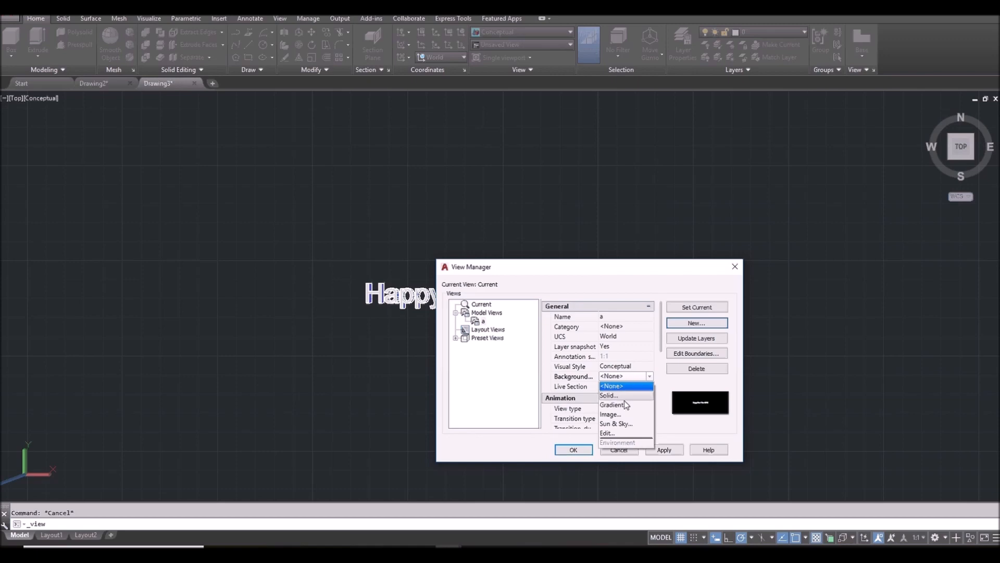
{"action": "left_click", "coordinate": [612, 404]}
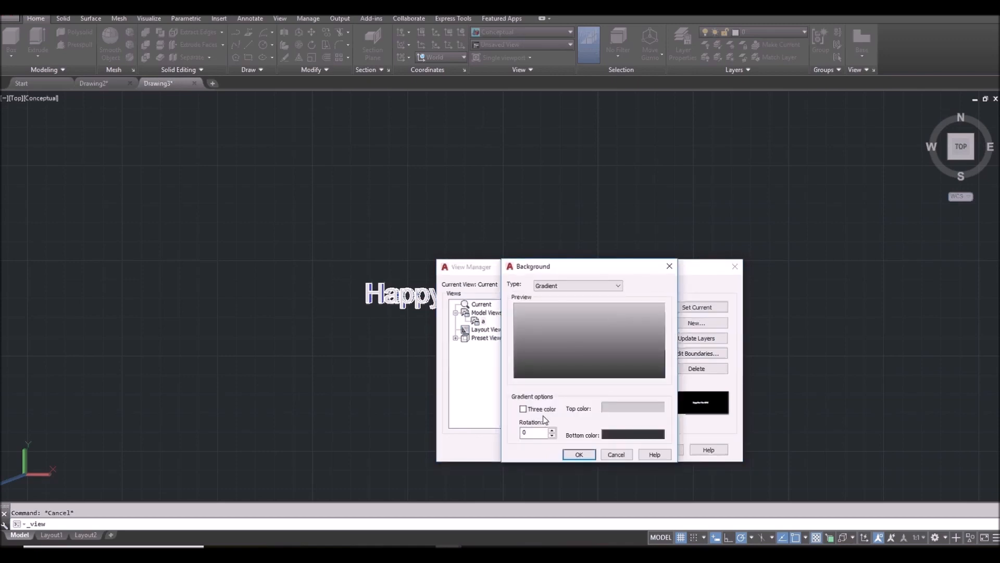
{"action": "left_click", "coordinate": [522, 409]}
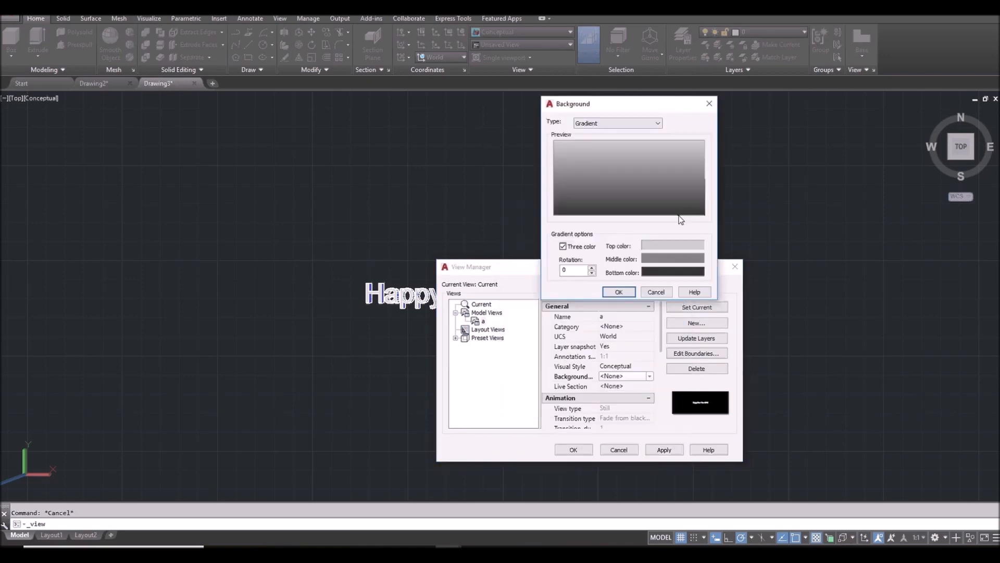
Set the gradient's middle colour to light sky blue and bottom colour to dark blue, then accept it.
{"action": "left_click", "coordinate": [672, 246]}
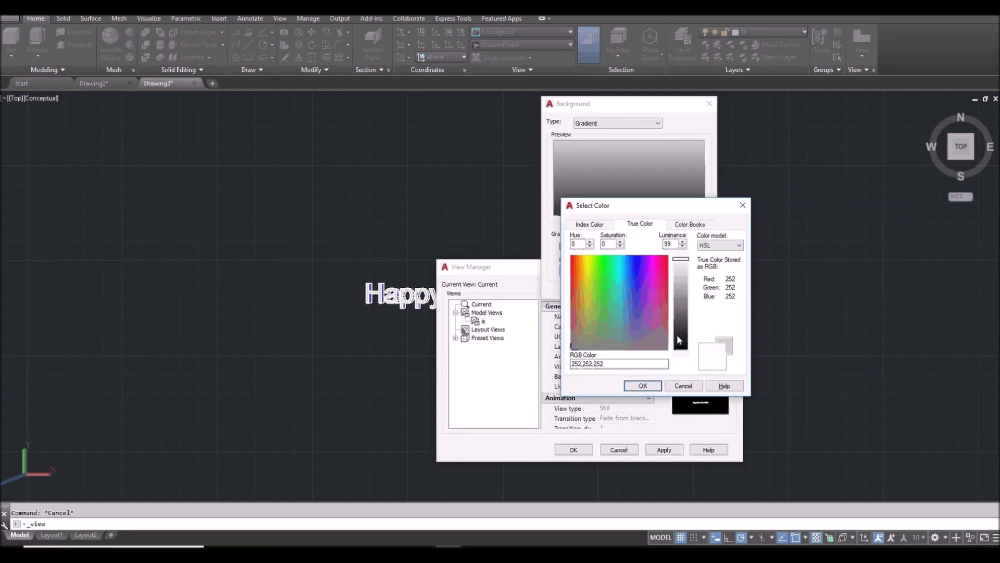
{"action": "left_click", "coordinate": [636, 266]}
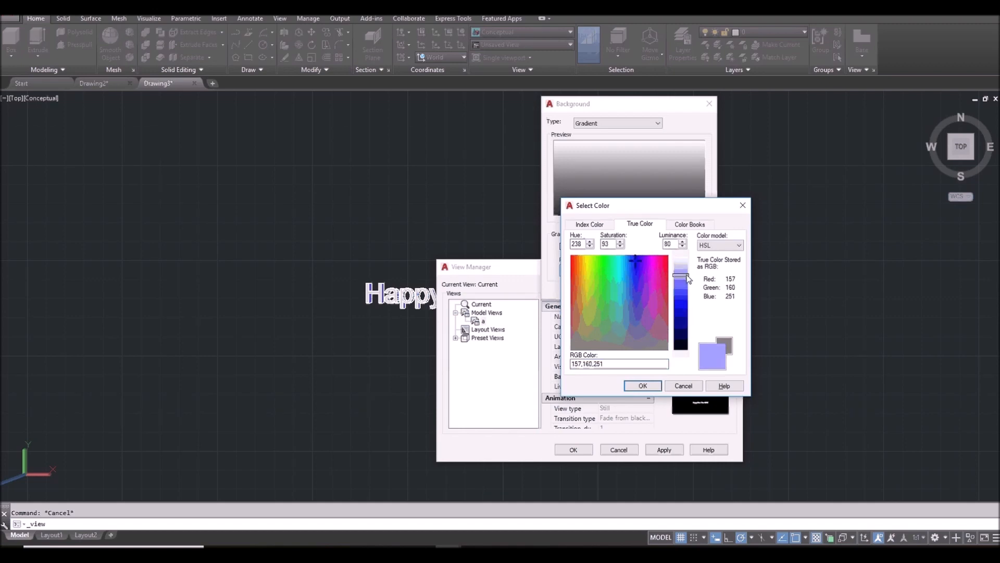
{"action": "left_click", "coordinate": [625, 266]}
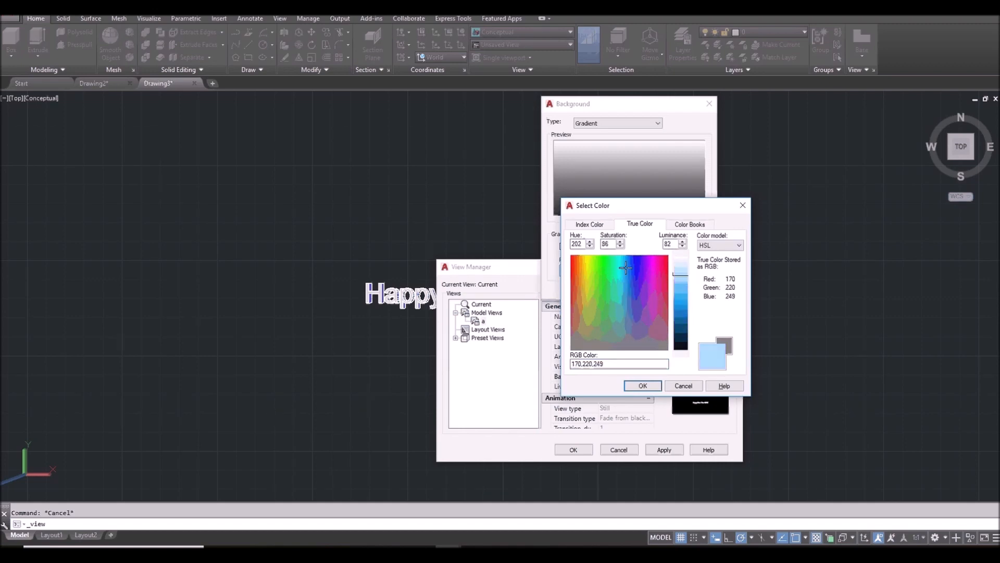
{"action": "left_click", "coordinate": [642, 385]}
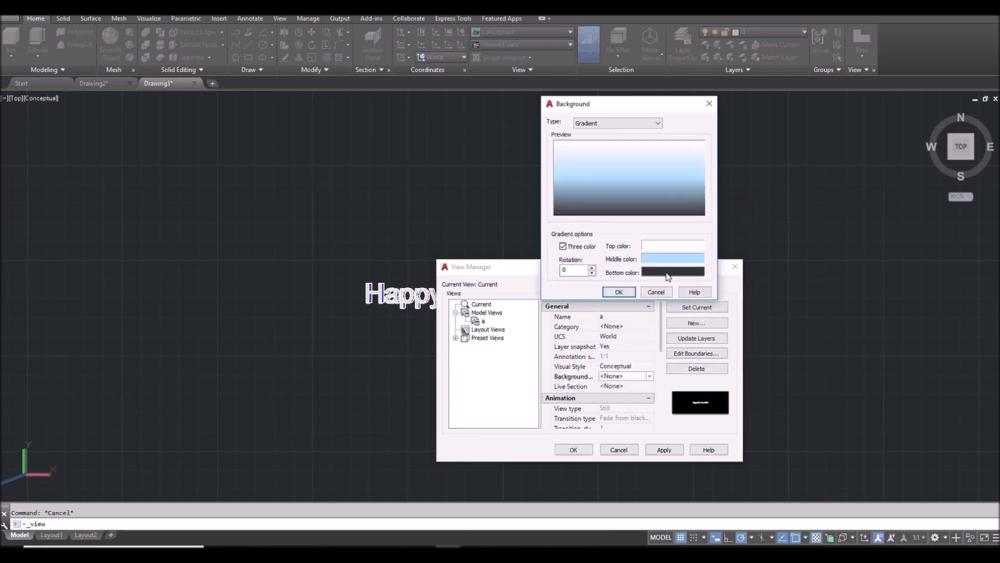
{"action": "left_click", "coordinate": [672, 272]}
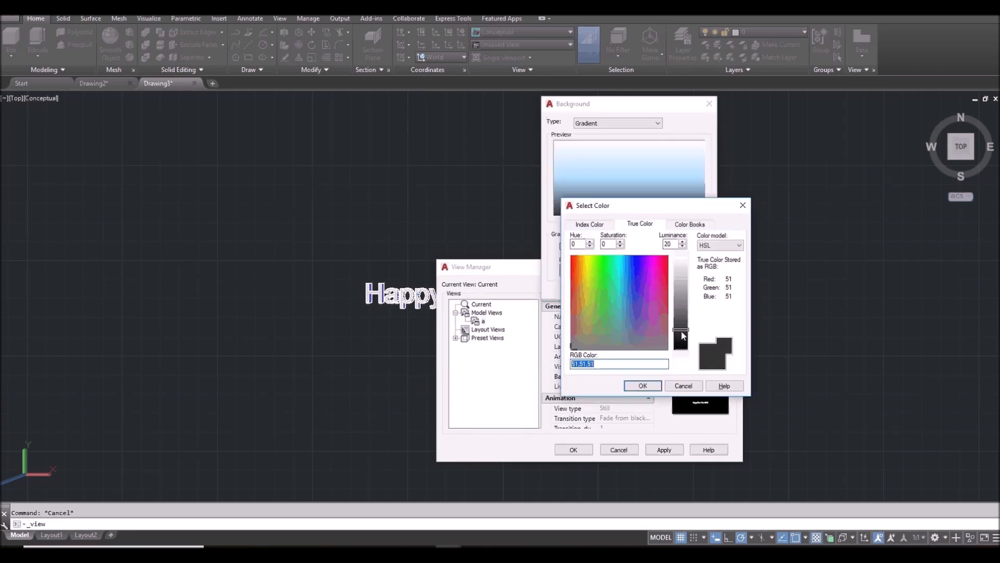
{"action": "left_click", "coordinate": [636, 288]}
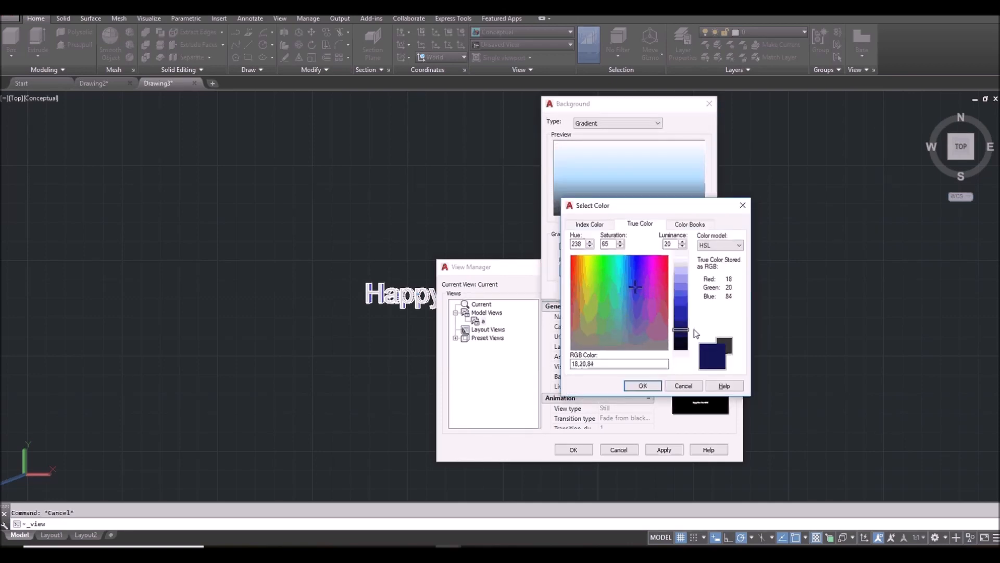
{"action": "left_click", "coordinate": [643, 386]}
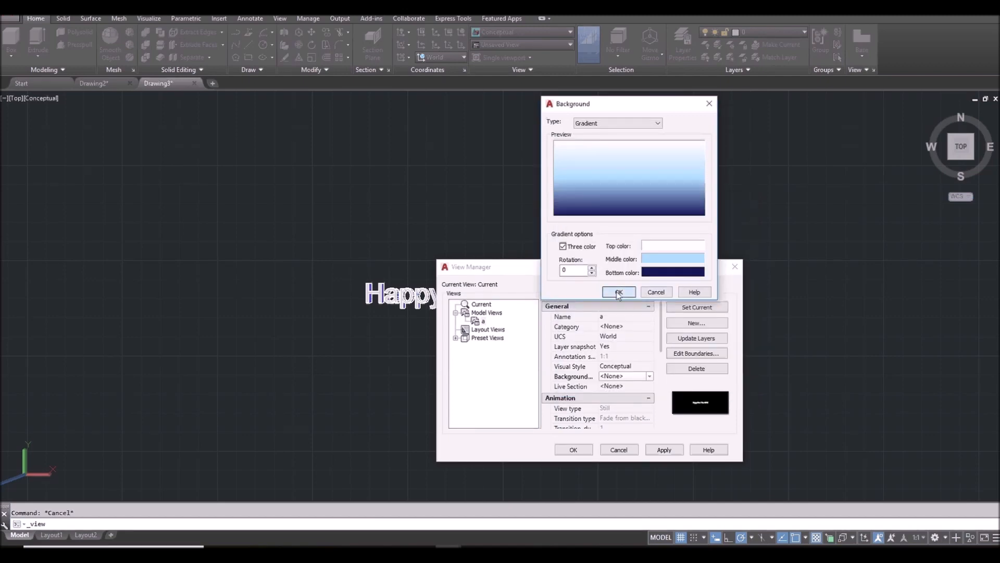
{"action": "left_click", "coordinate": [618, 292]}
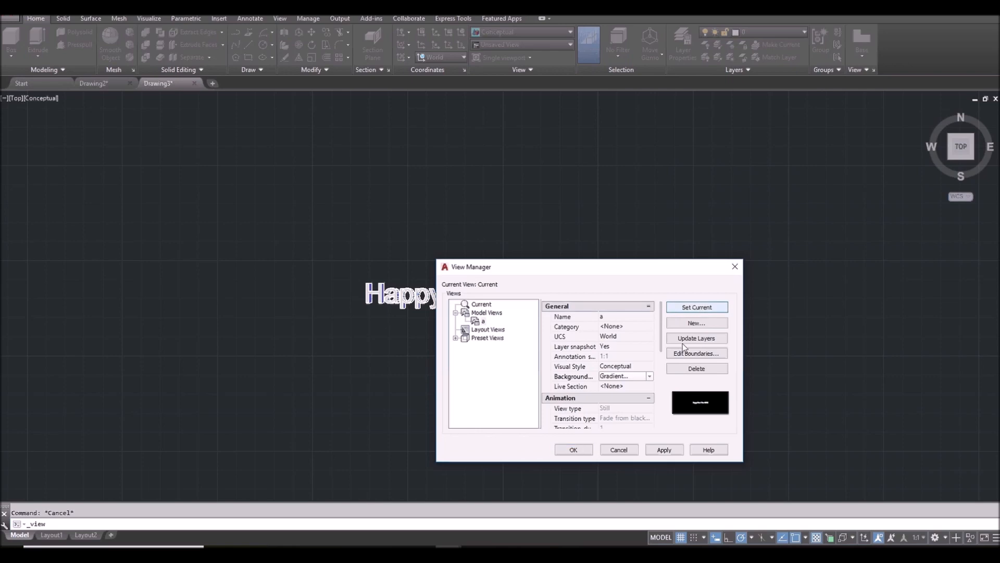
Make view a current, close View Manager and hide the drawing grid.
{"action": "left_click", "coordinate": [695, 306]}
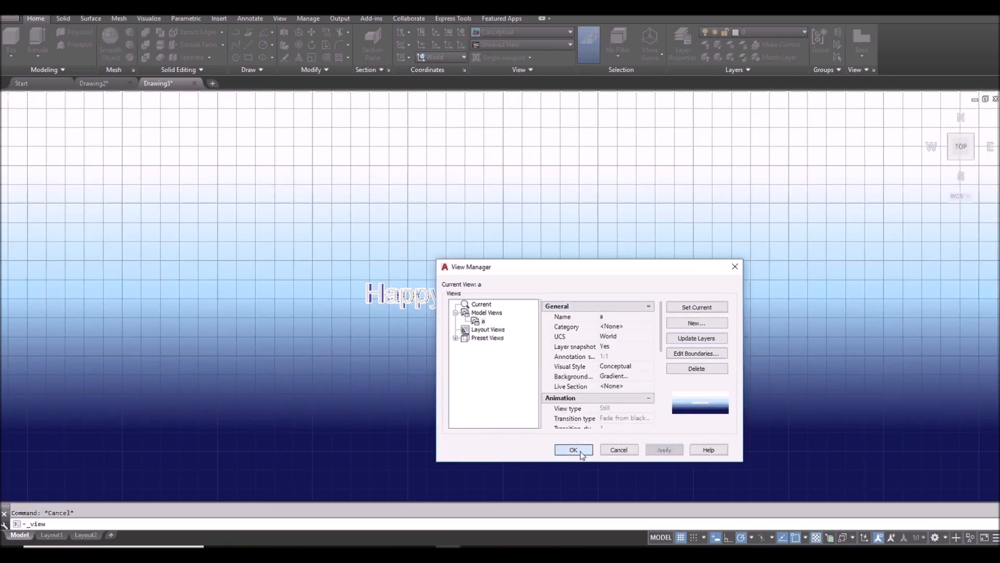
{"action": "left_click", "coordinate": [572, 450]}
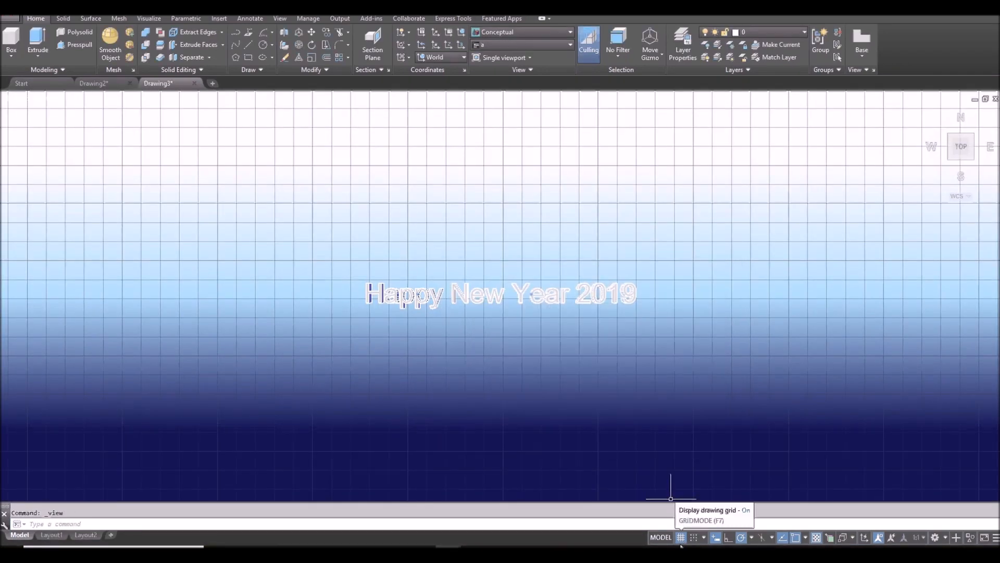
{"action": "left_click", "coordinate": [679, 536]}
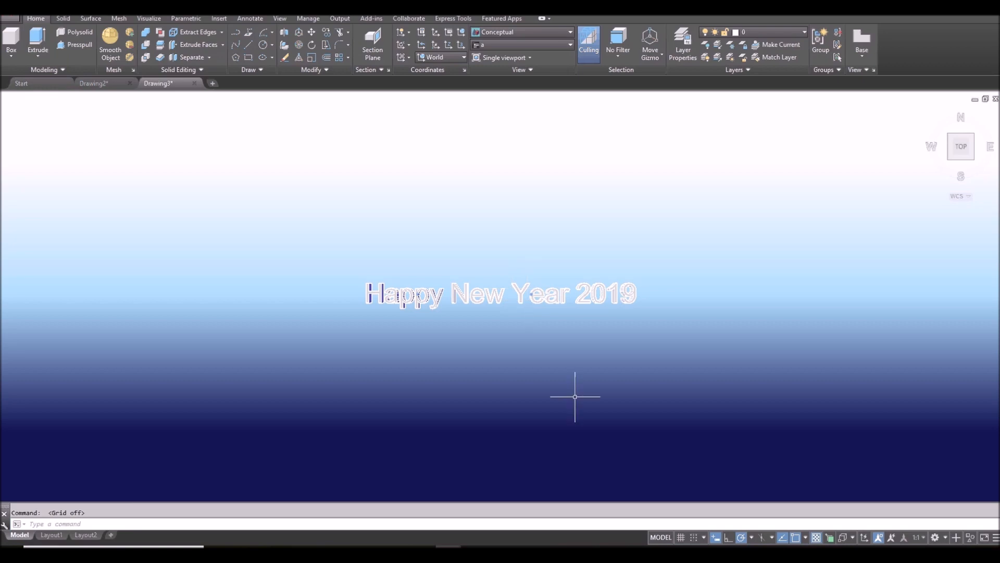
Set ZOOMFACTOR to 3.
{"action": "type", "text": "zoomfactor"}
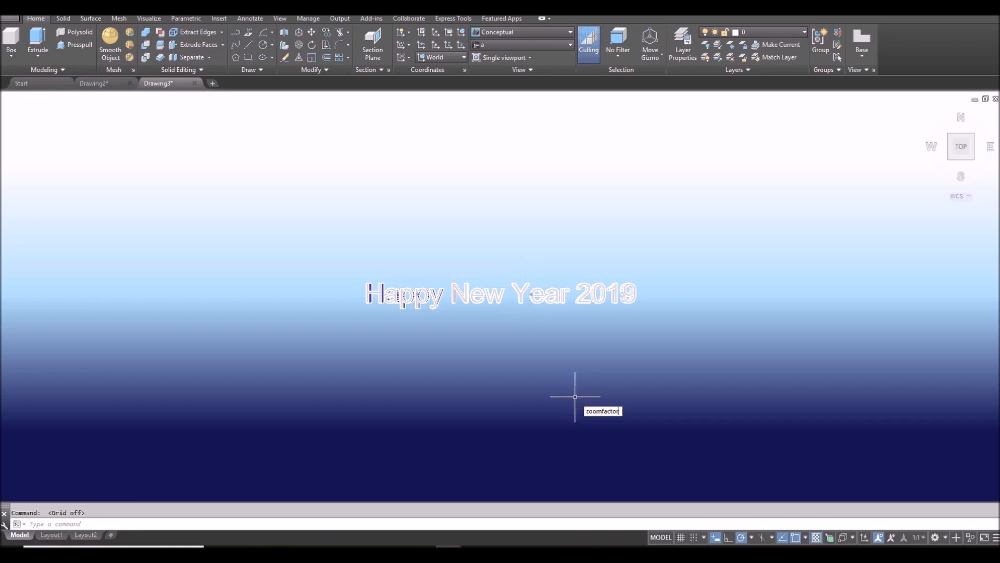
{"action": "type", "text": "3"}
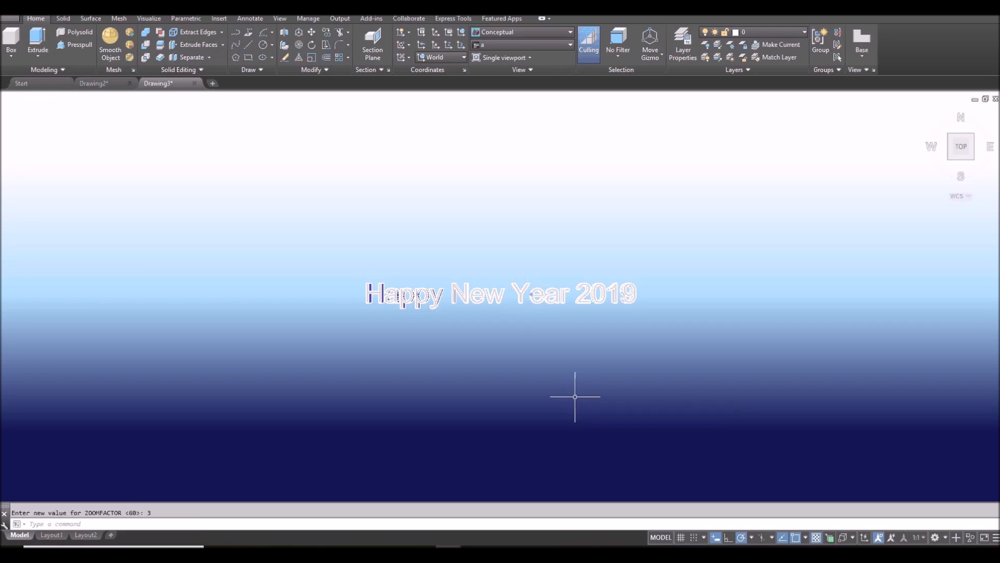